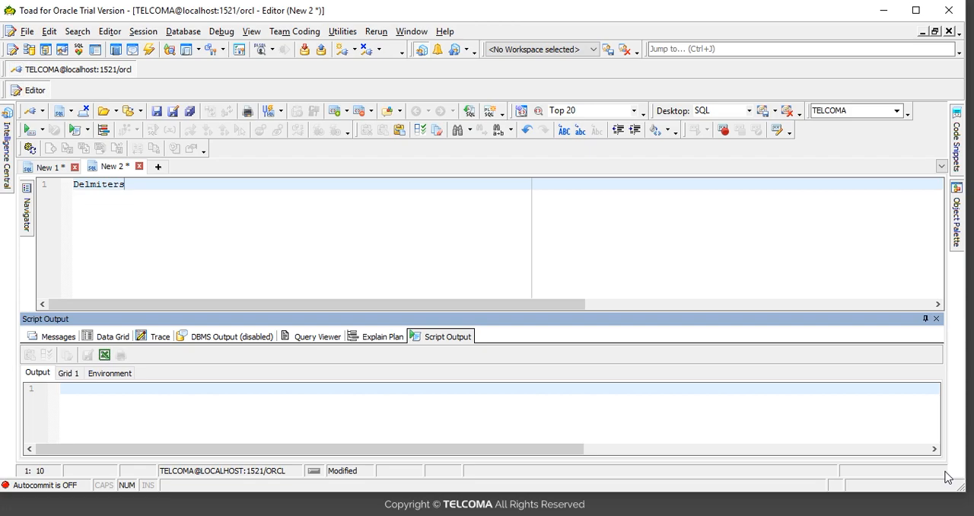
Add a lone semicolon on a new line beneath the Delimiters note
key("Return")
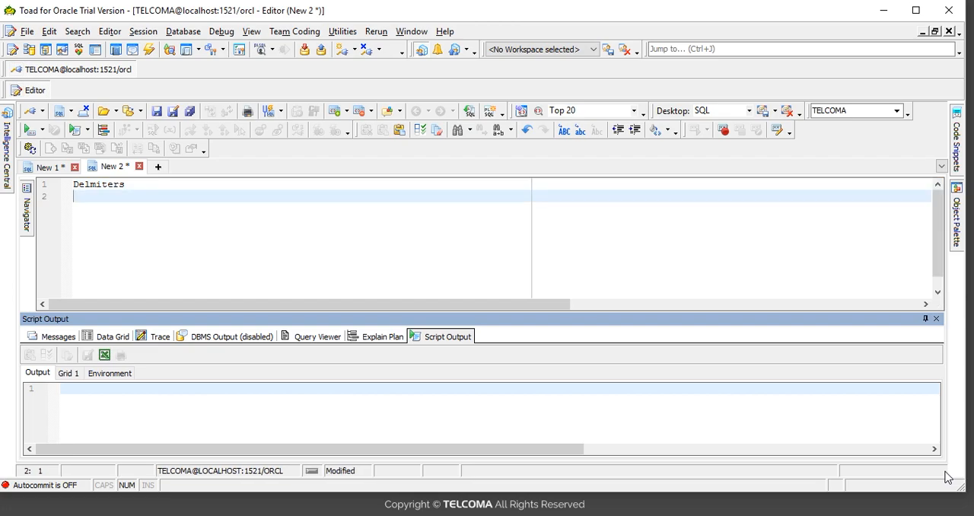
type(";")
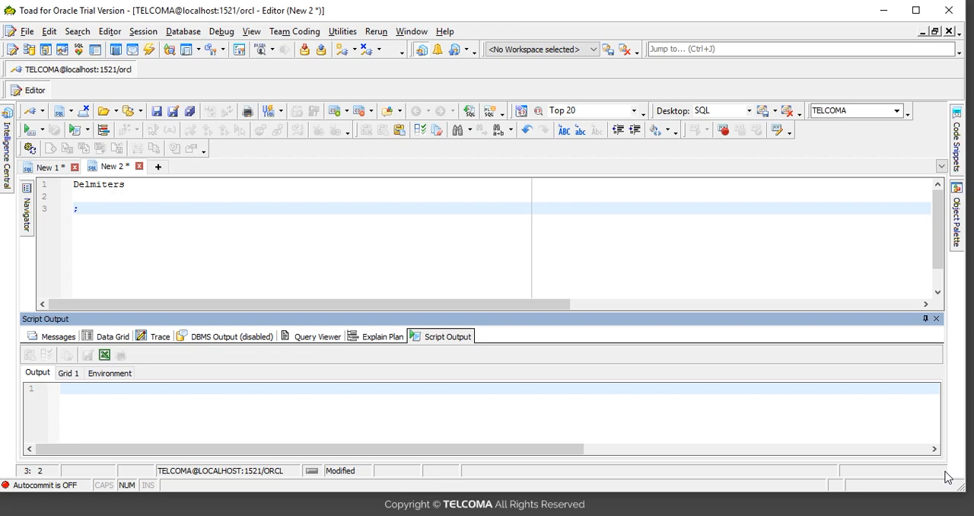
mouse_move(171, 175)
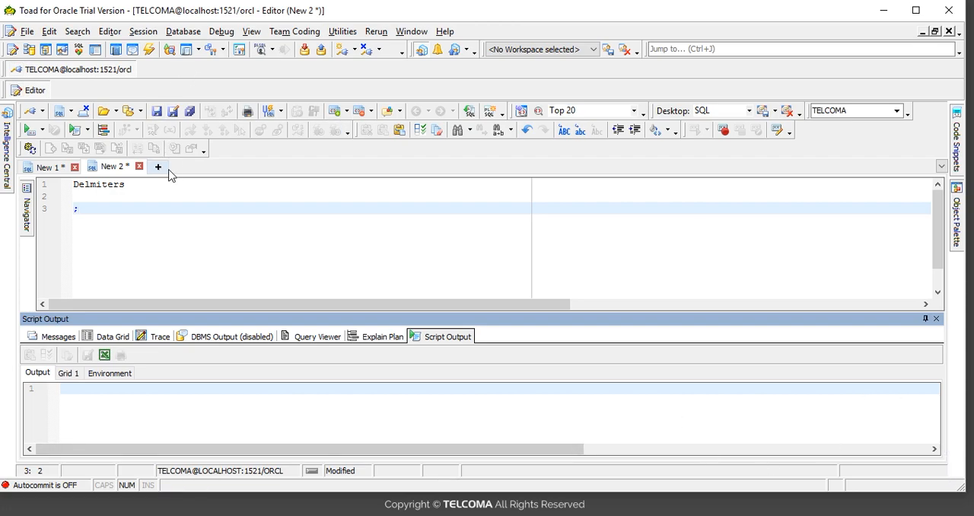
In a fresh editor tab, write 'begin' and start the line 'if last_update_date'
left_click(158, 168)
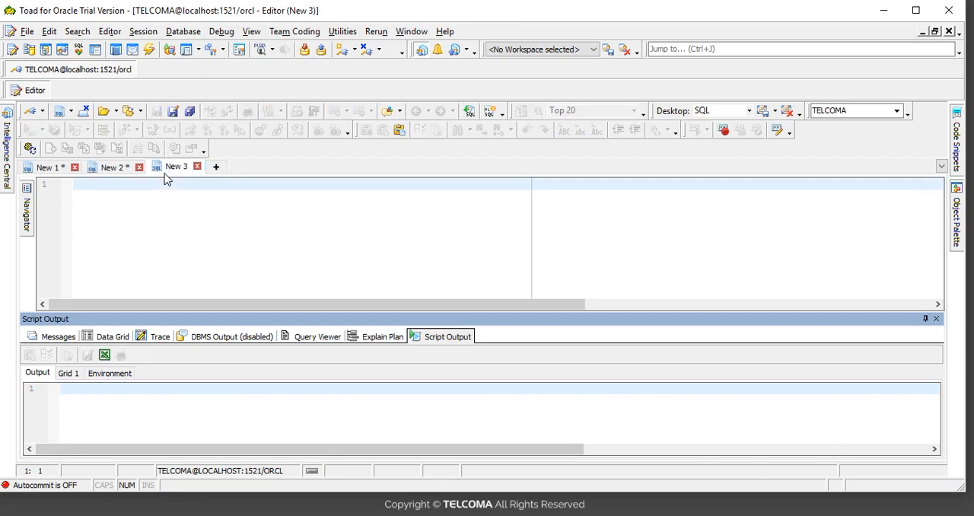
type("begin")
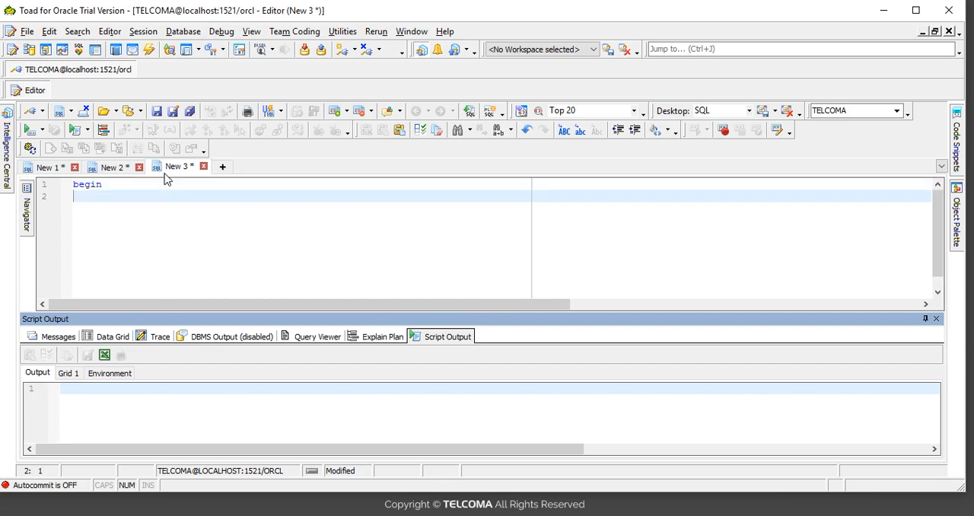
type("i")
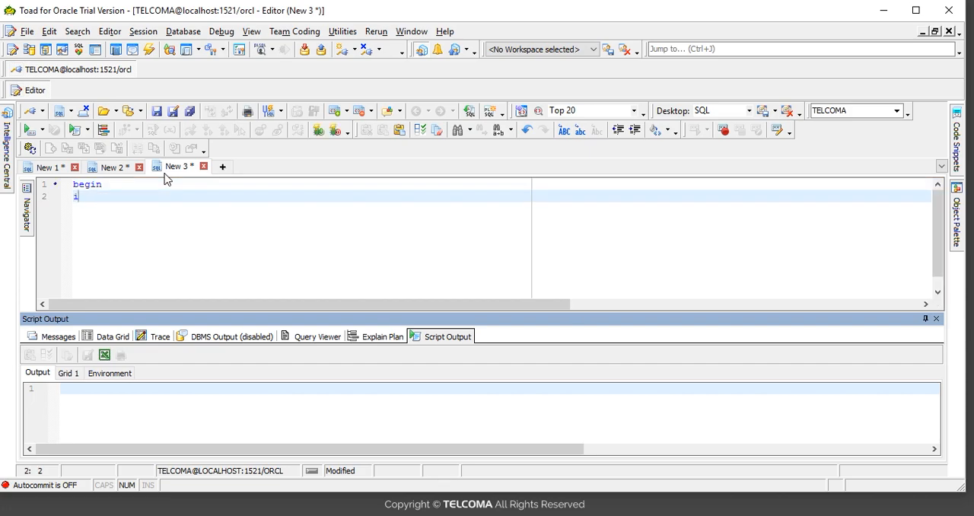
type("f")
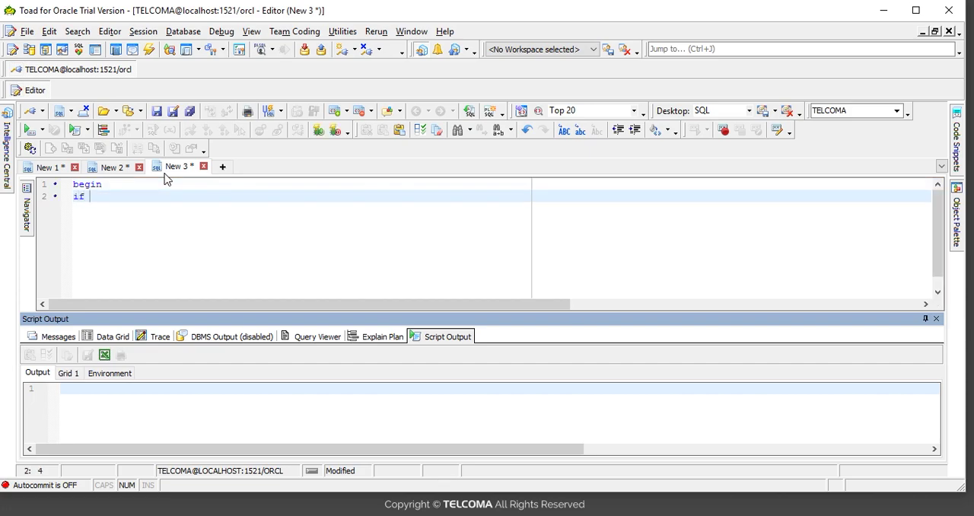
type("las")
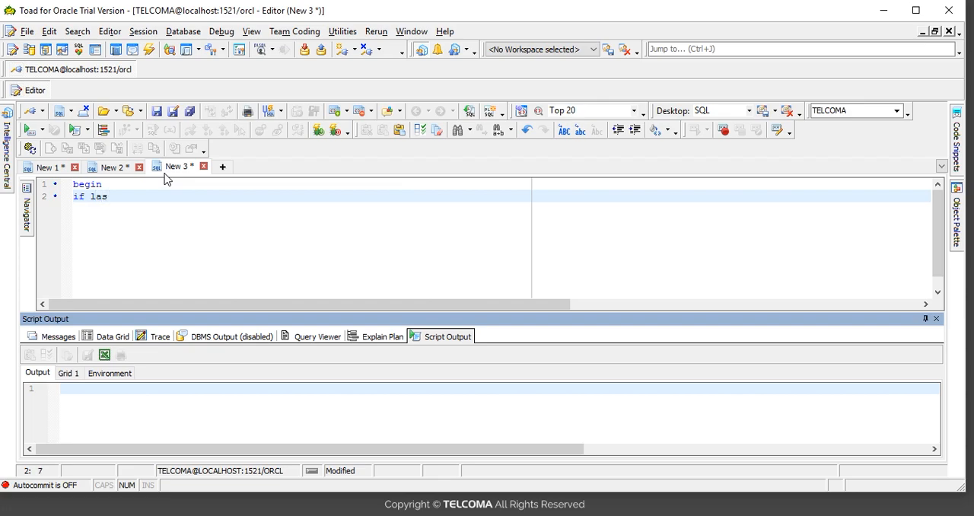
type("t_")
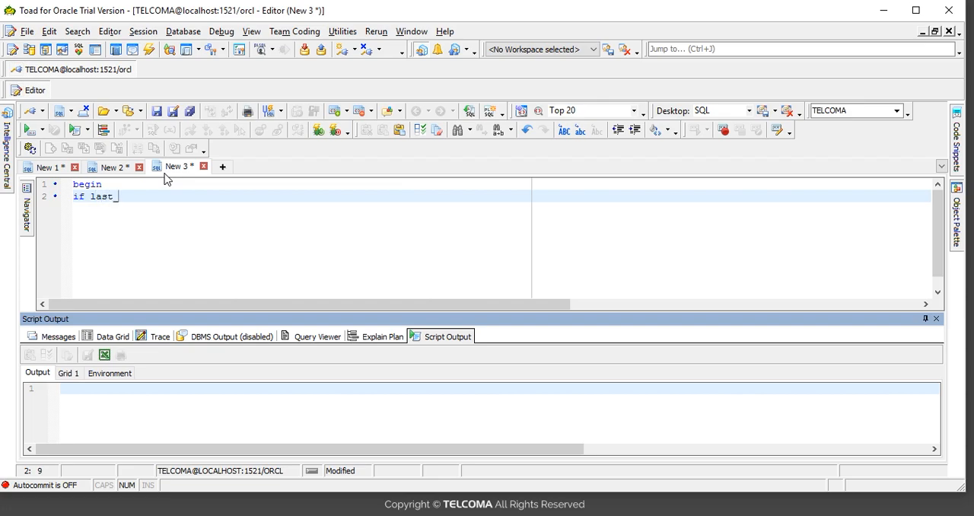
type("update")
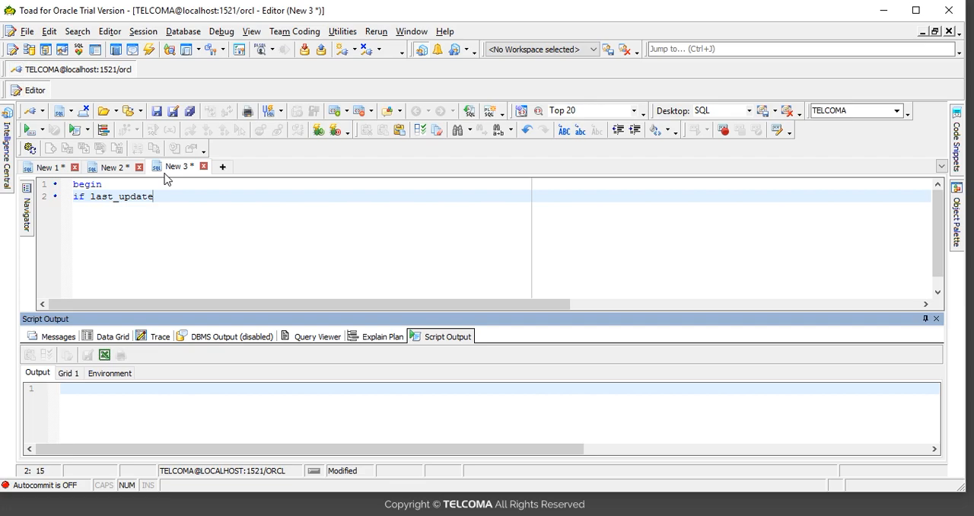
type("_date")
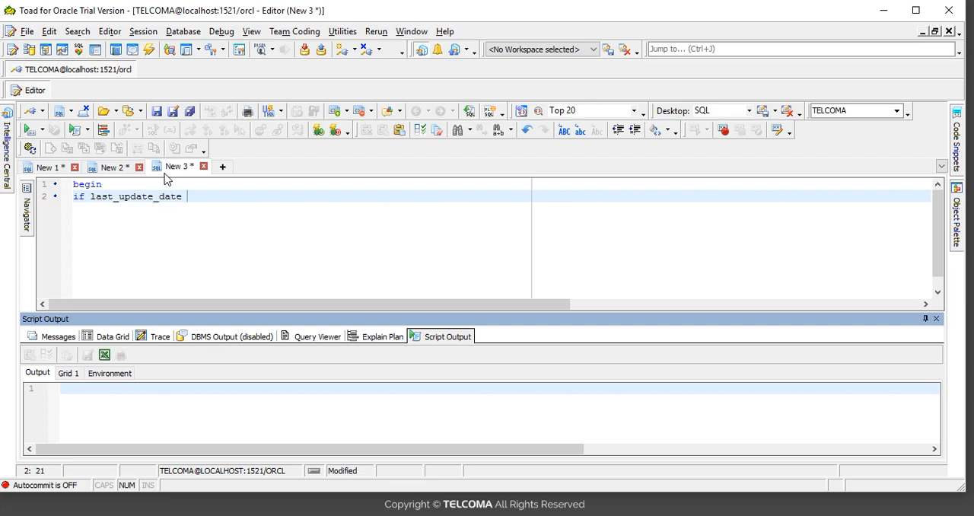
Complete the condition as 'if last_update_date < (sysdate -10)'
type("< sysdate")
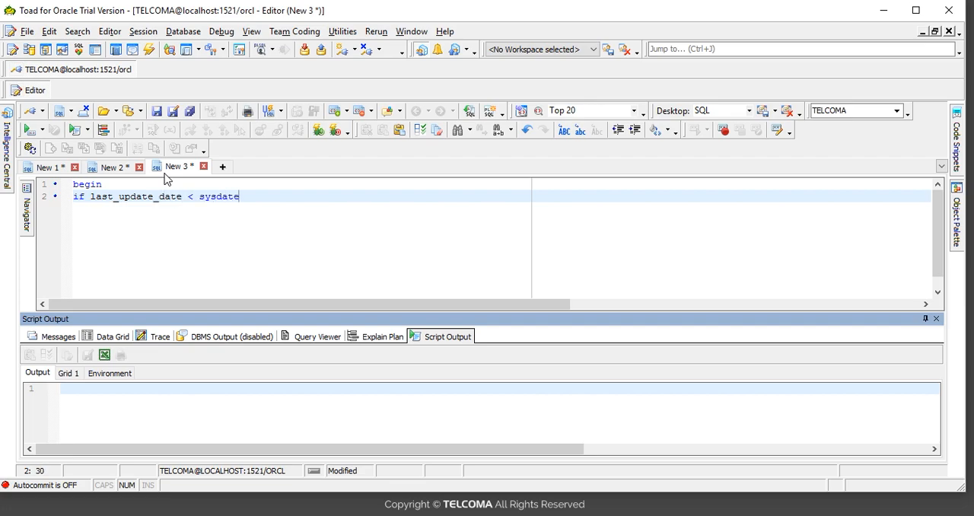
type("-10")
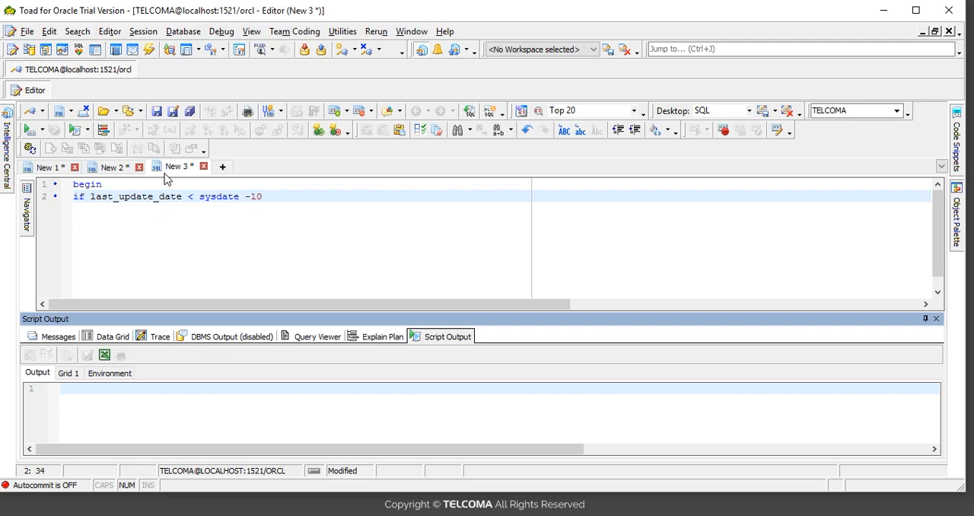
type(")")
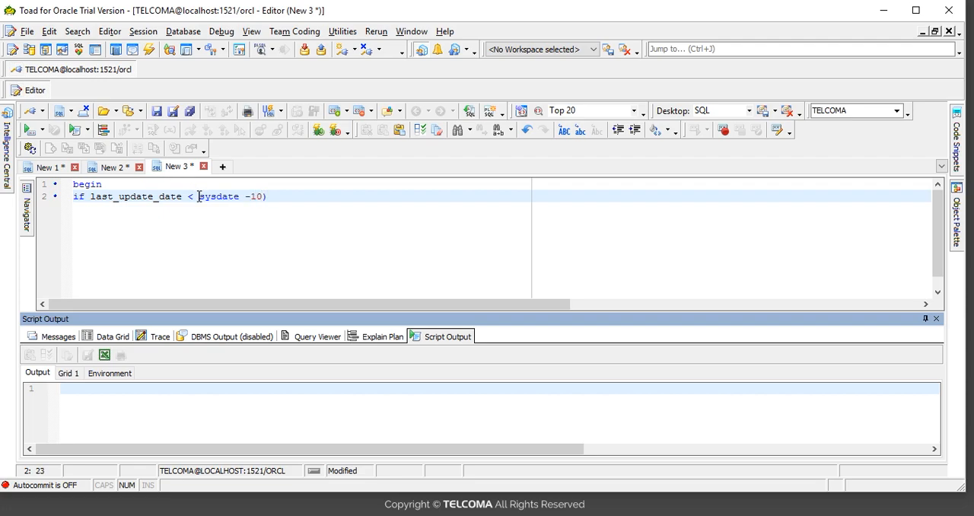
type("(")
type("the")
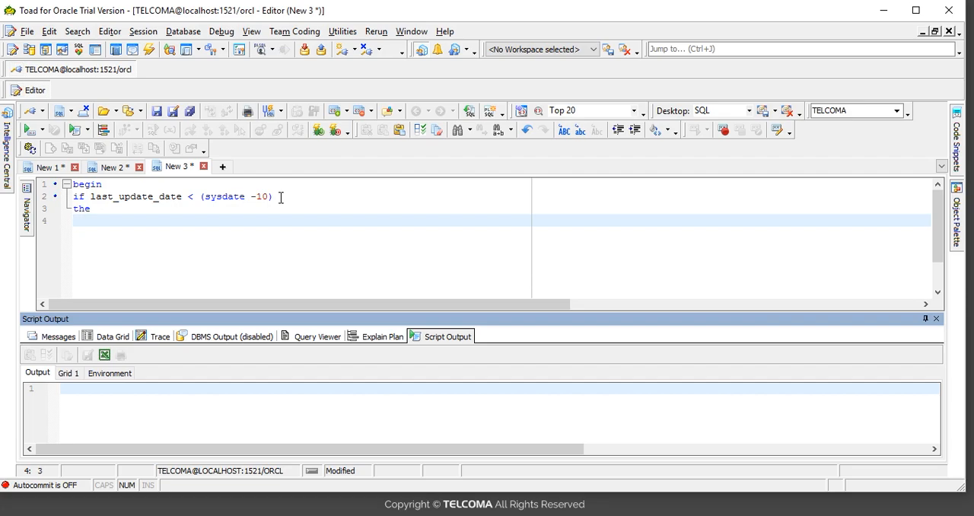
Write the assignment 'last_update_date := sysdate;' under the THEN line
type("updat")
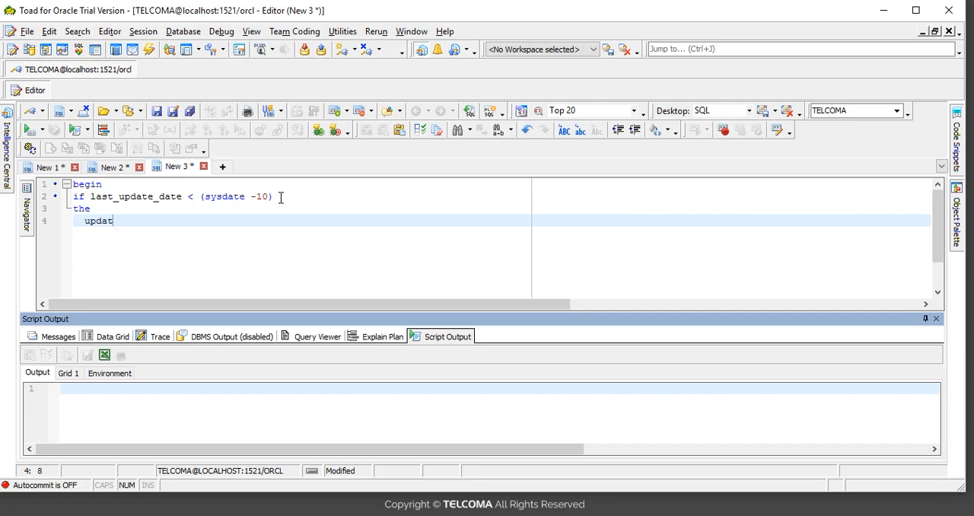
type("===")
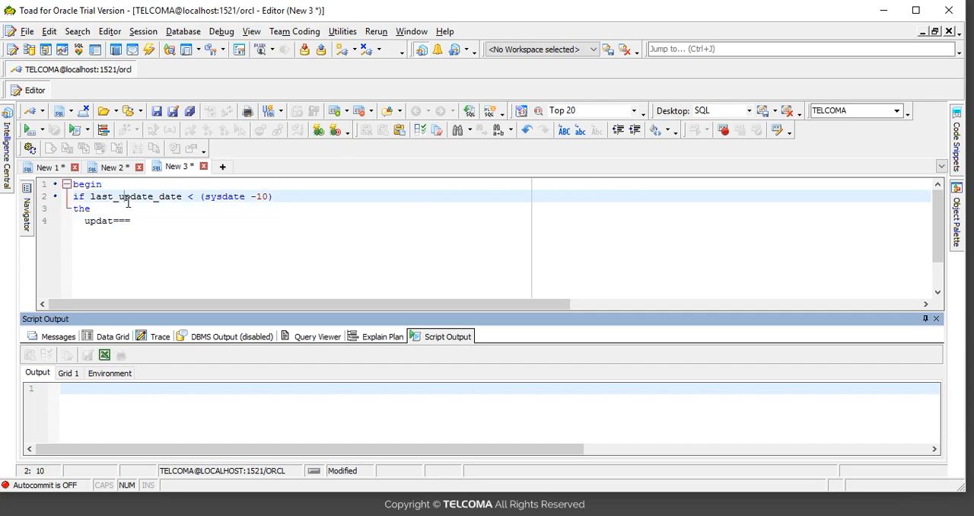
left_click(131, 219)
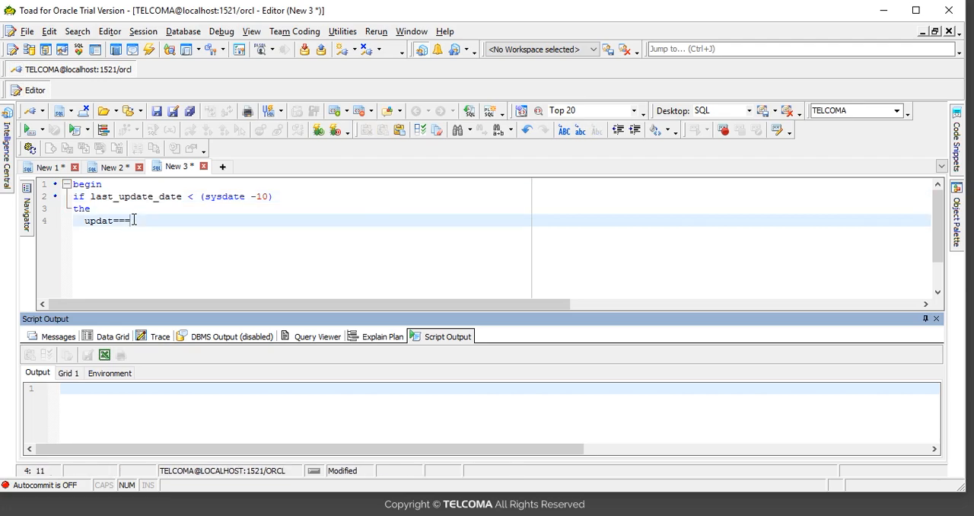
type("last_update_date")
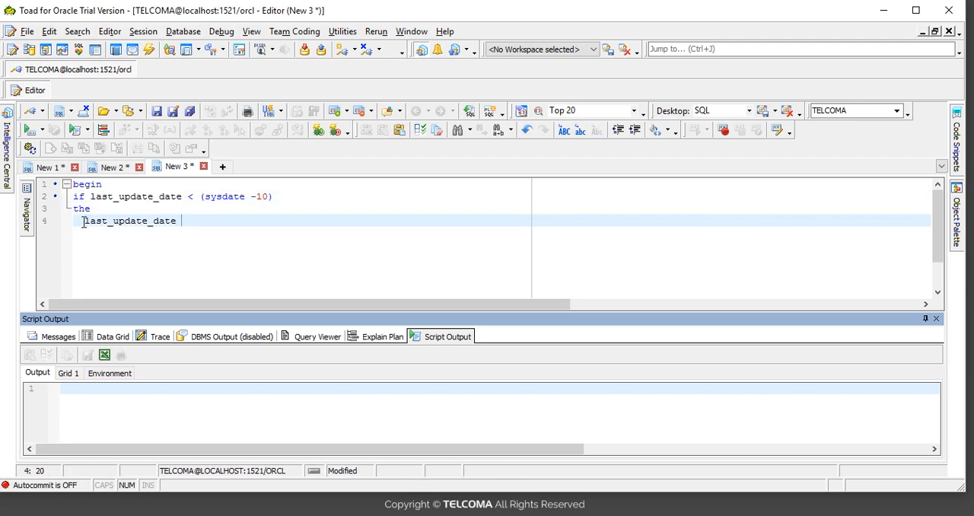
type(":= sysdate")
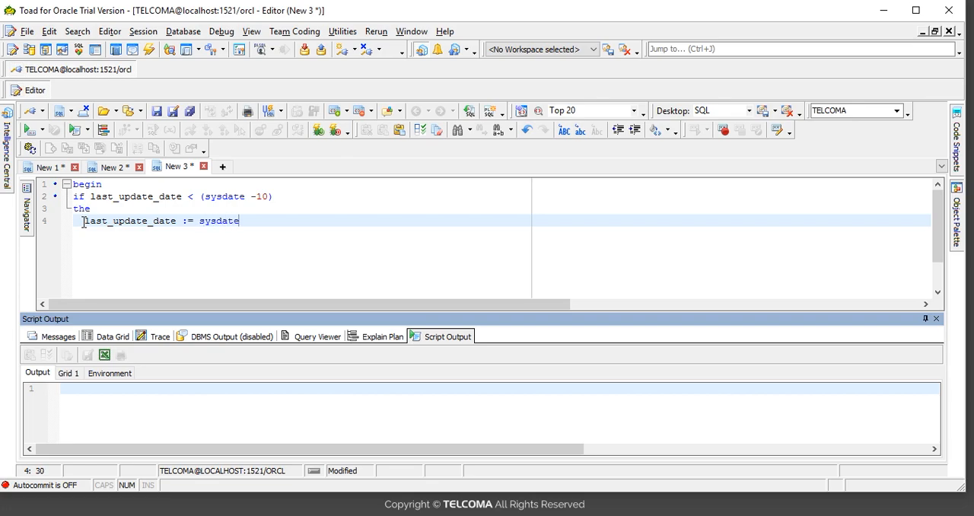
type(";")
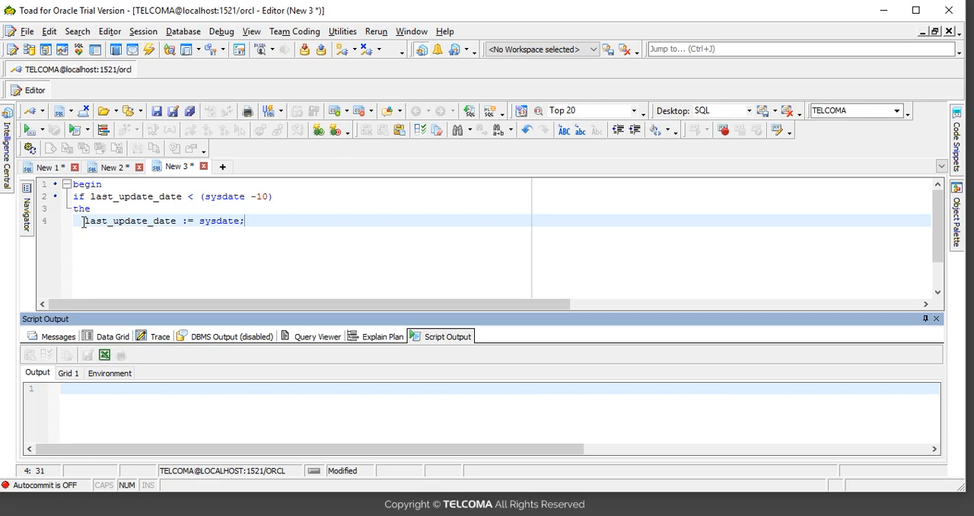
key("Return")
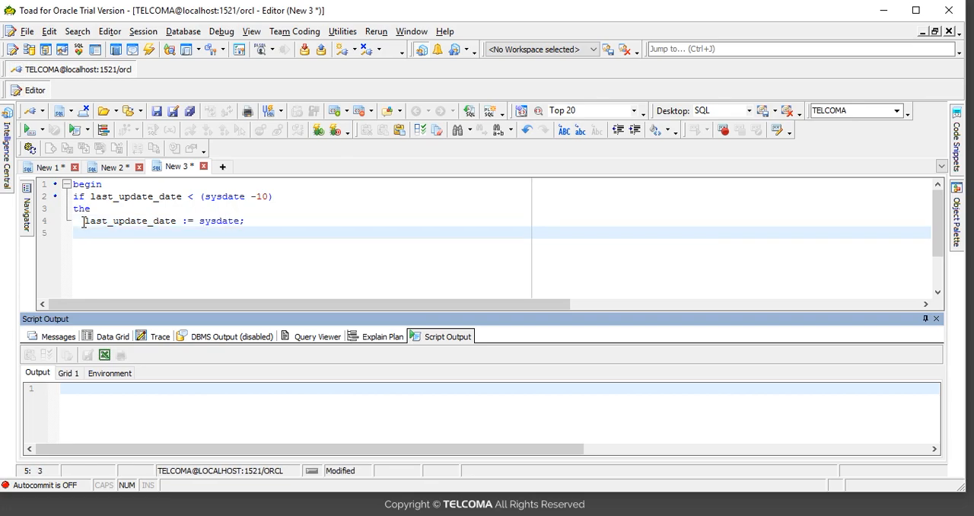
Close the IF with 'end if;' on the following line
left_click(164, 219)
type("end")
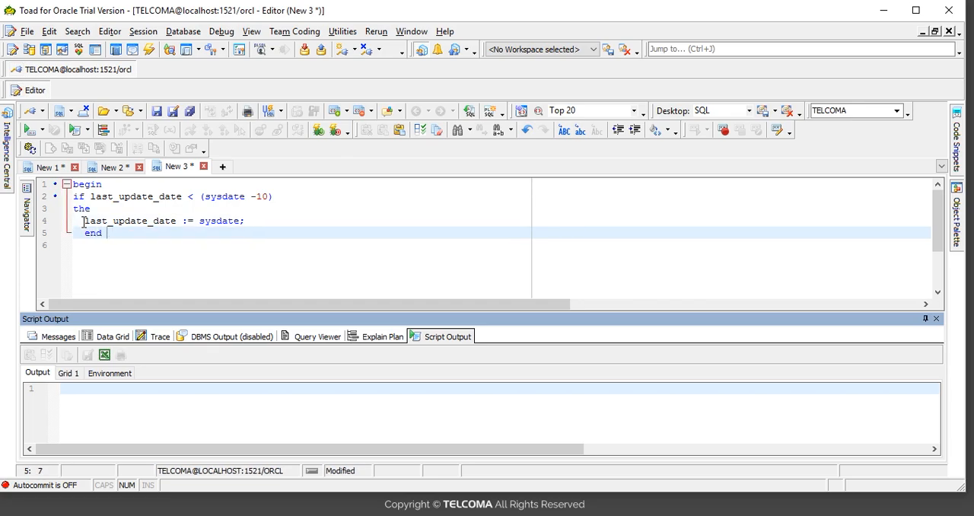
type("if;")
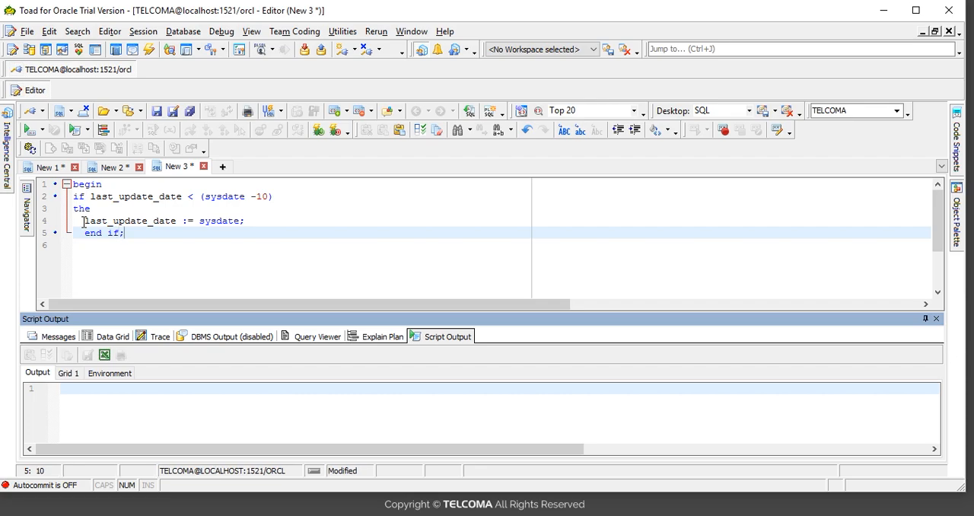
key("Return")
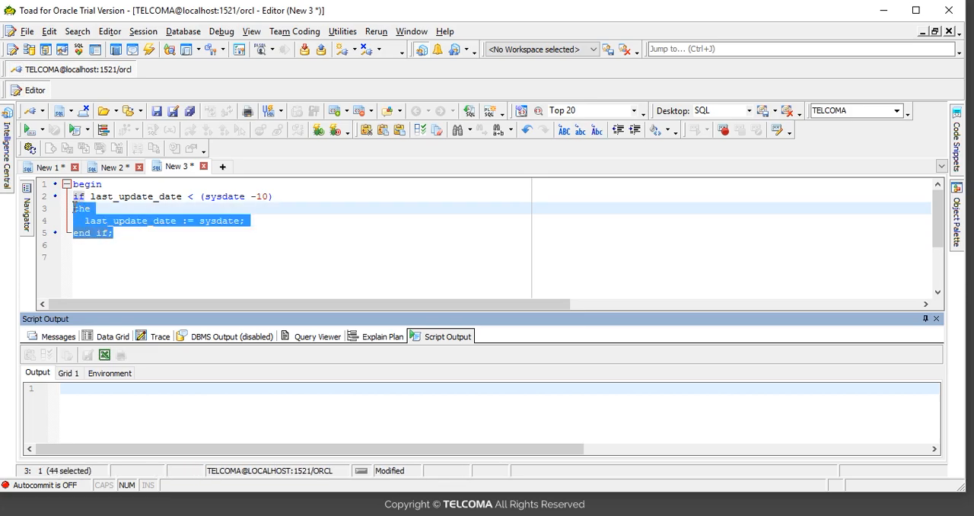
left_click_drag(76, 232, 73, 196)
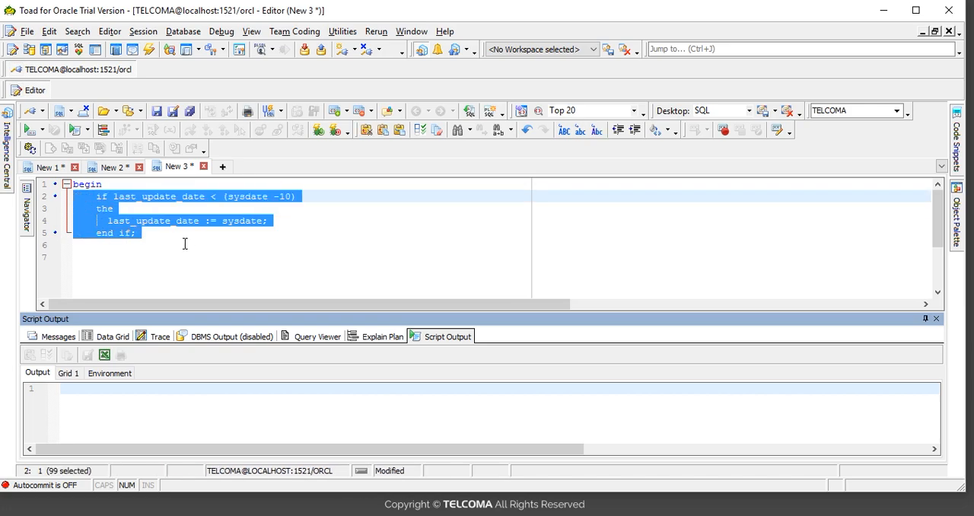
left_click(182, 243)
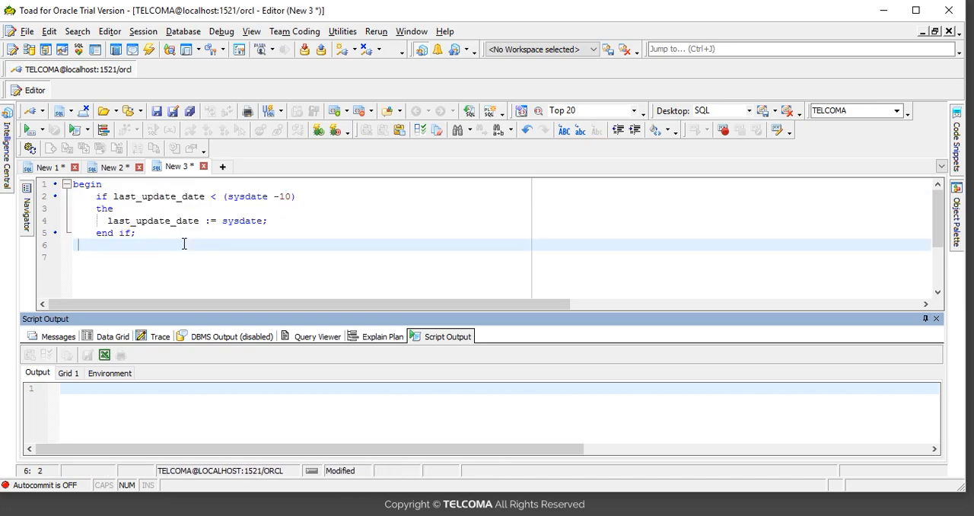
type("end")
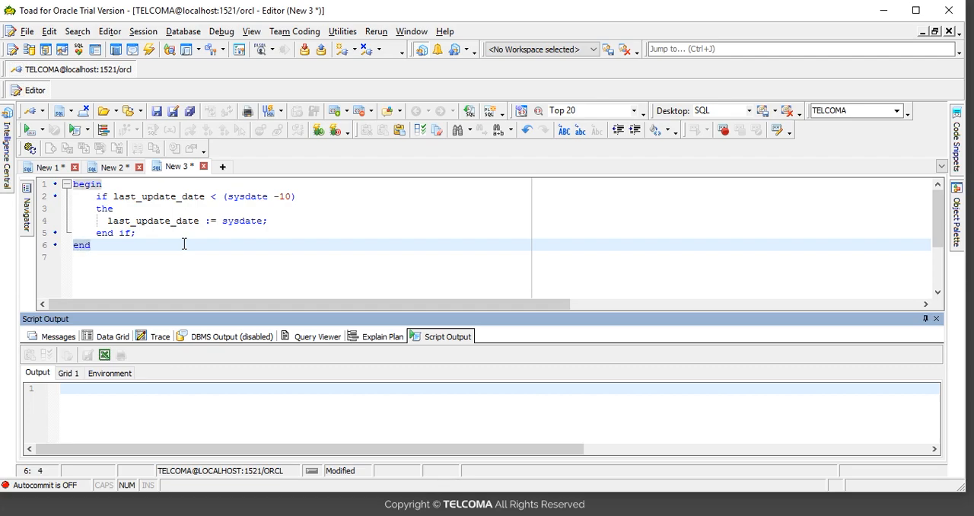
type(";")
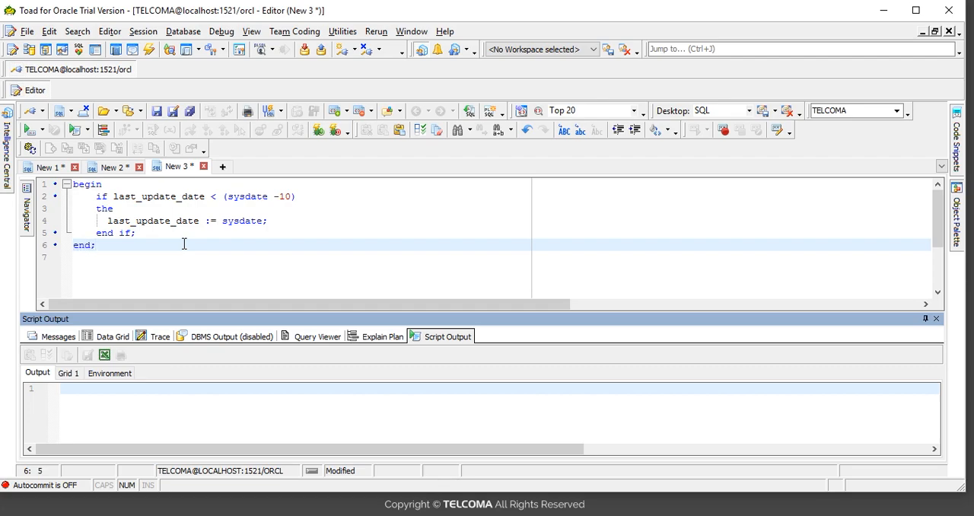
mouse_move(321, 220)
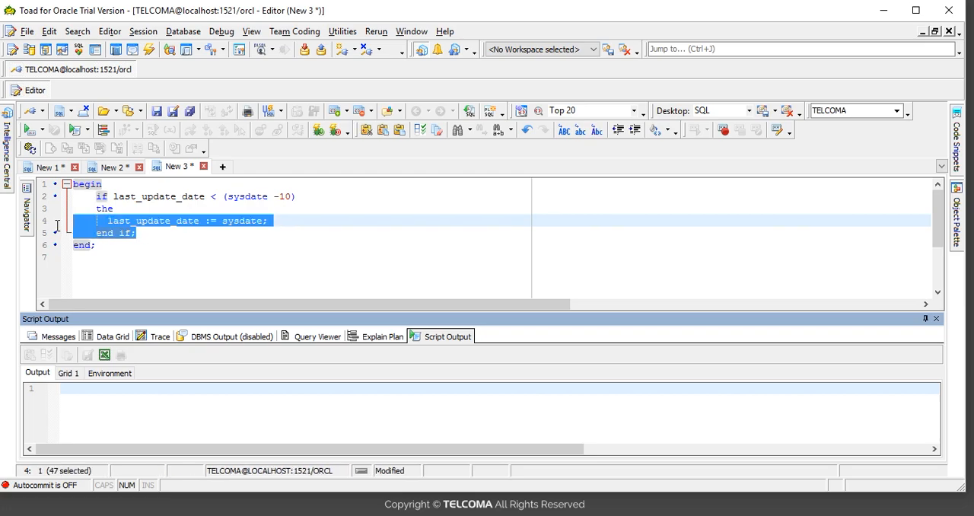
mouse_move(58, 232)
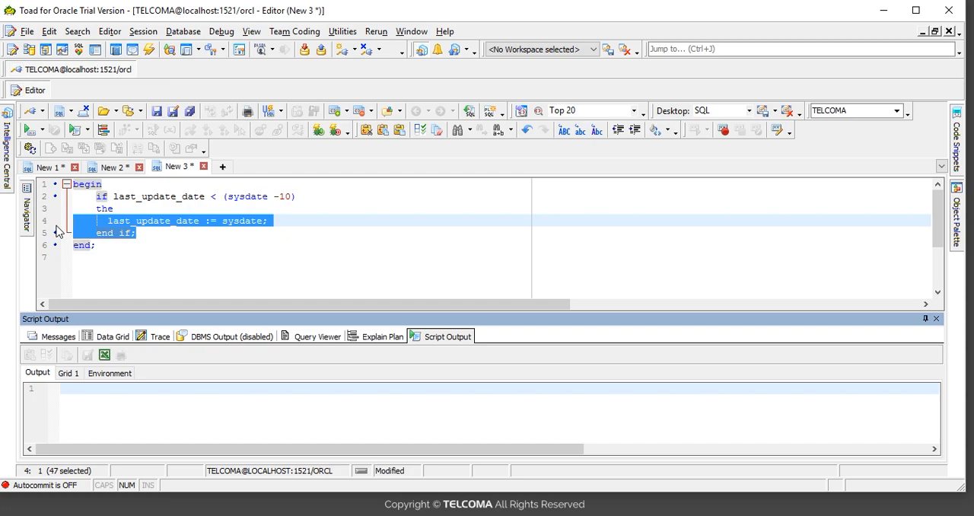
mouse_move(253, 222)
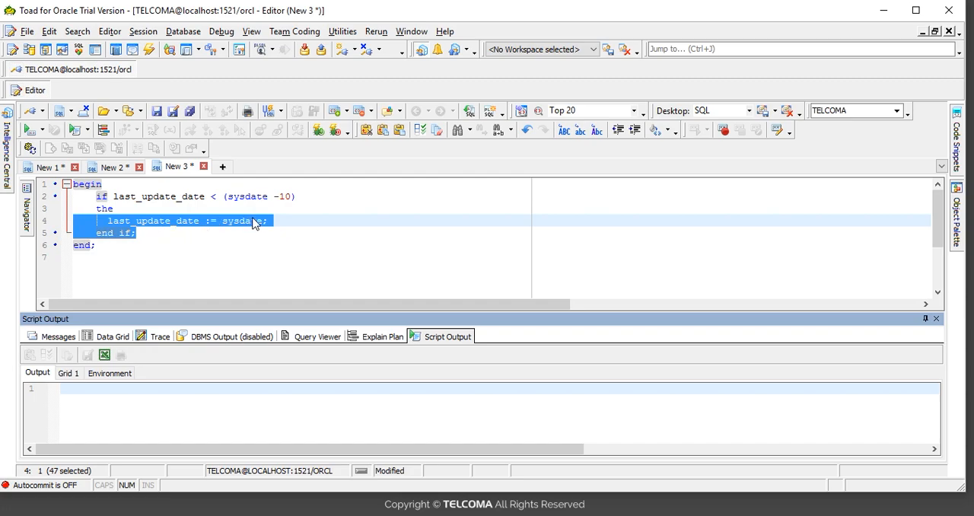
double_click(239, 221)
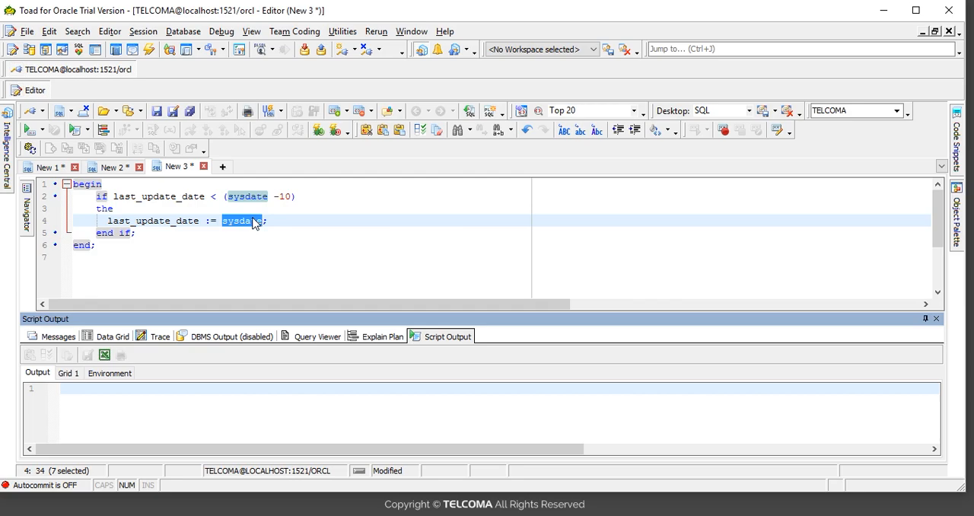
left_click(268, 221)
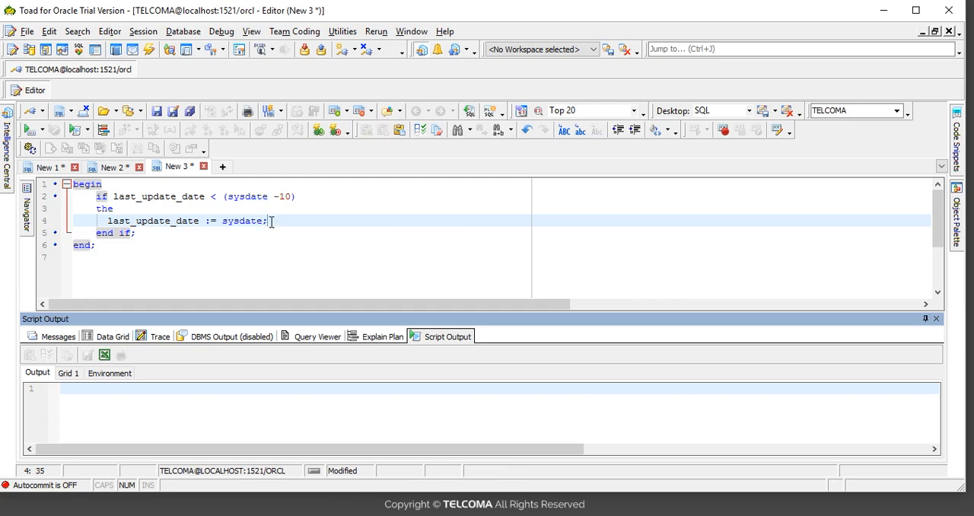
triple_click(186, 219)
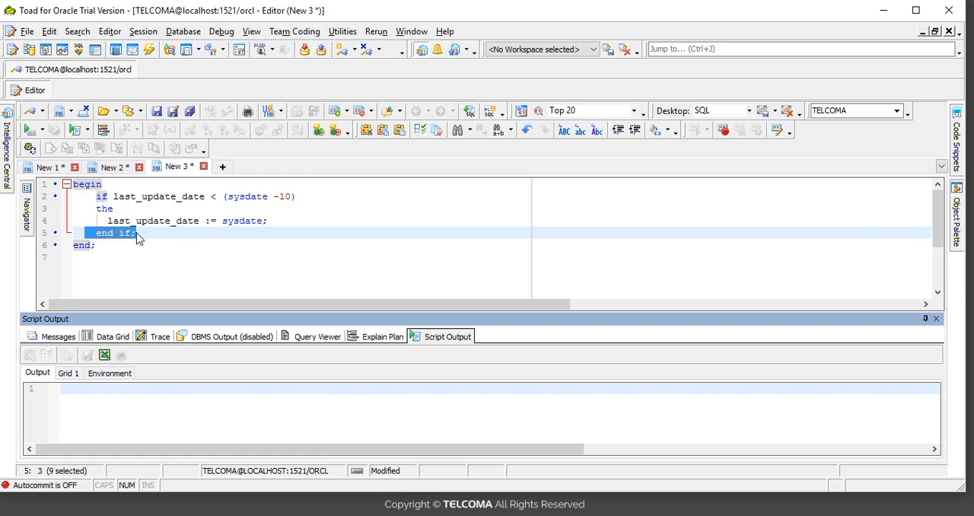
Insert an 'elsif' branch containing 'null;' between the assignment and 'end if;'
left_click(135, 231)
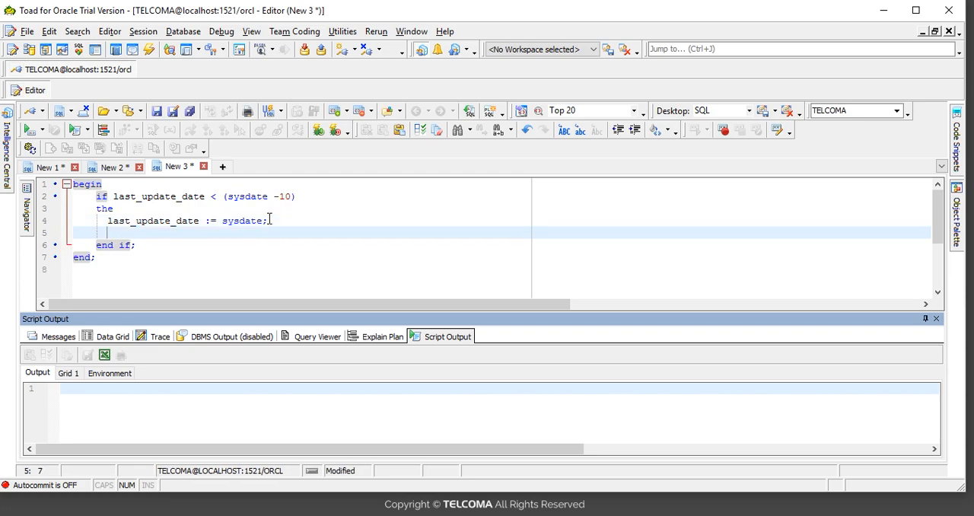
type("elsif")
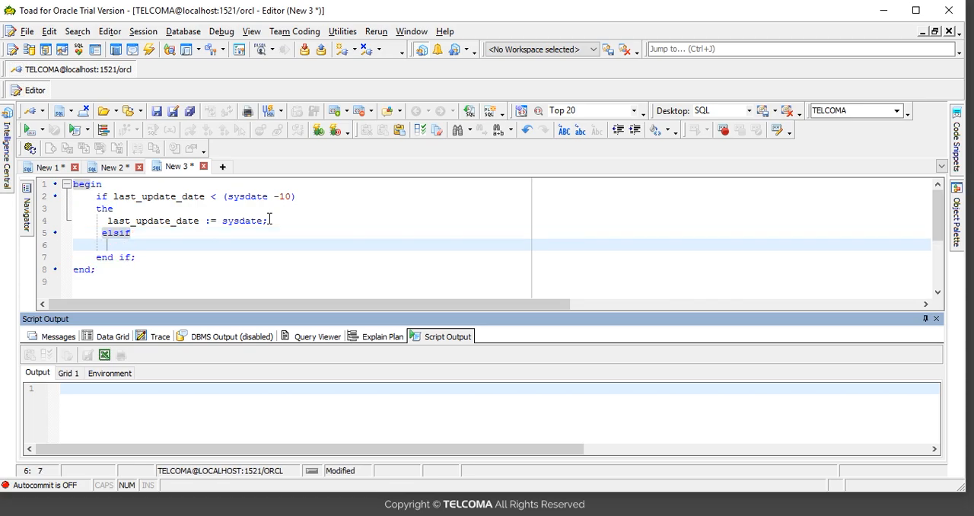
type("nul")
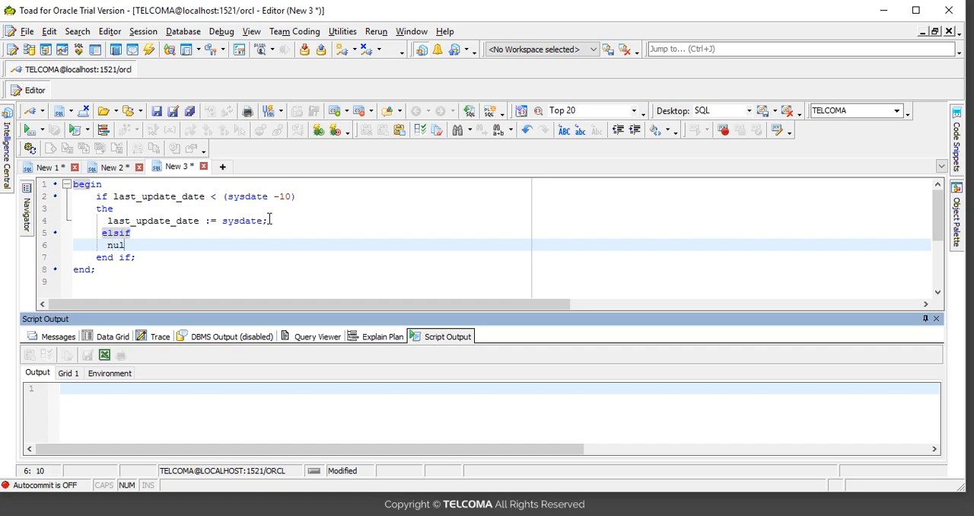
type("l;")
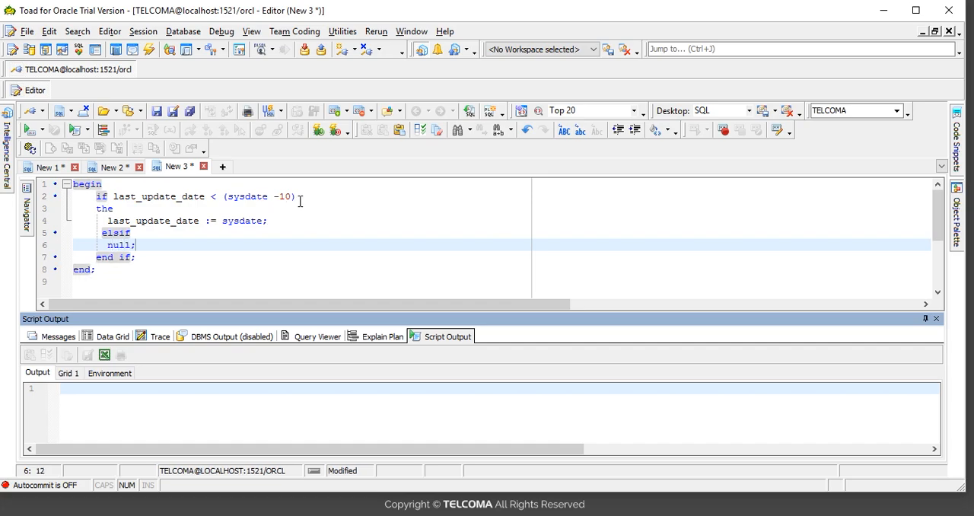
mouse_move(146, 253)
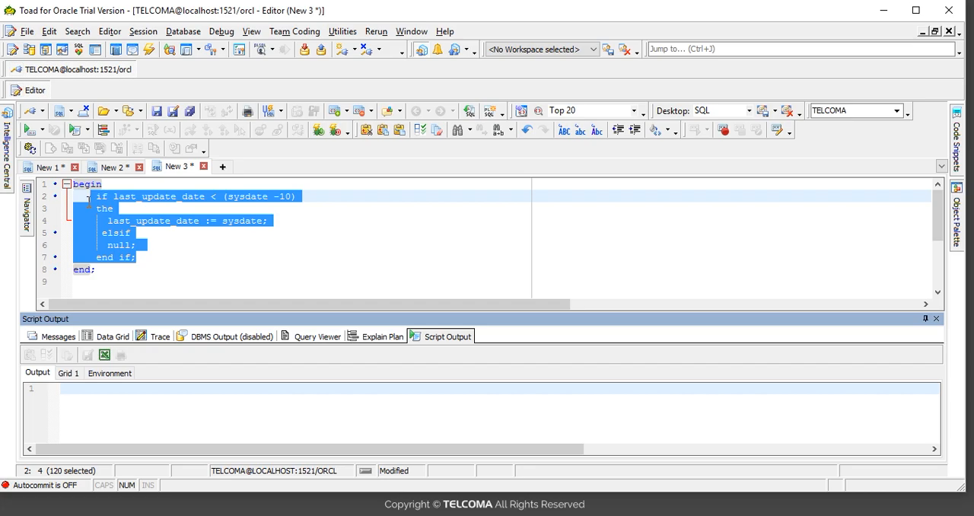
Try selecting the IF block body and the whole block by dragging, clearing each selection
left_click(137, 257)
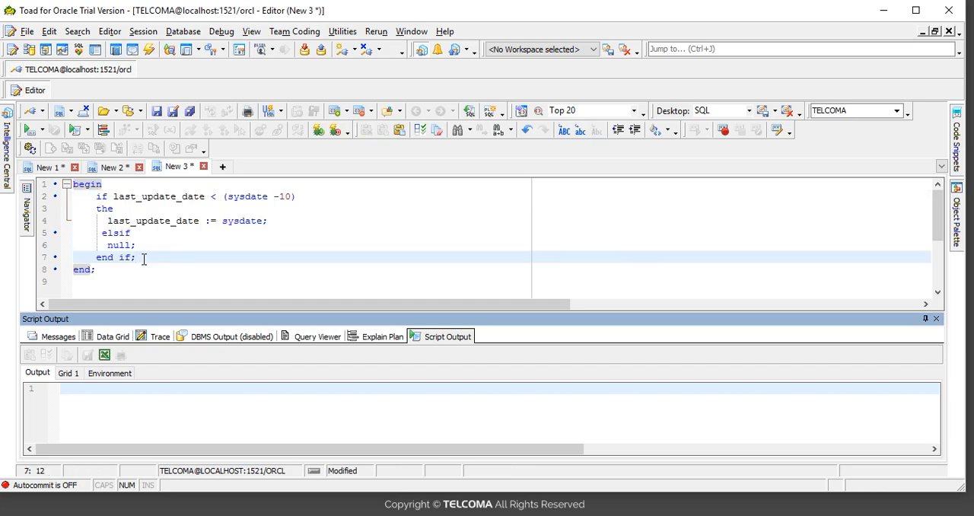
double_click(105, 257)
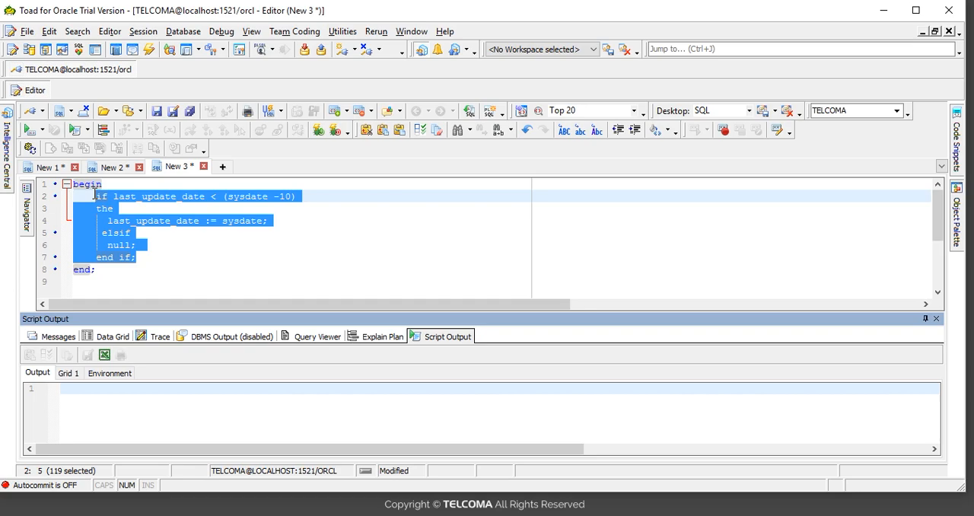
left_click(155, 257)
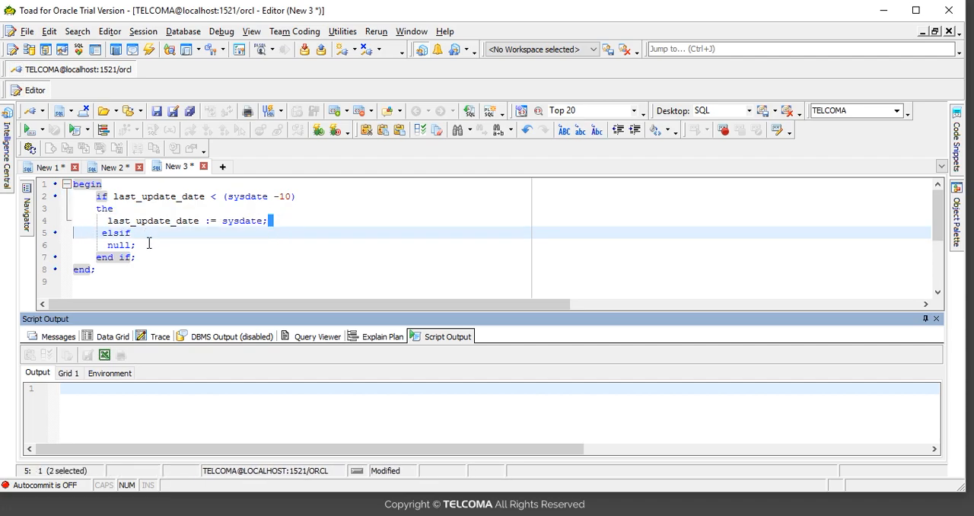
left_click_drag(271, 219, 134, 244)
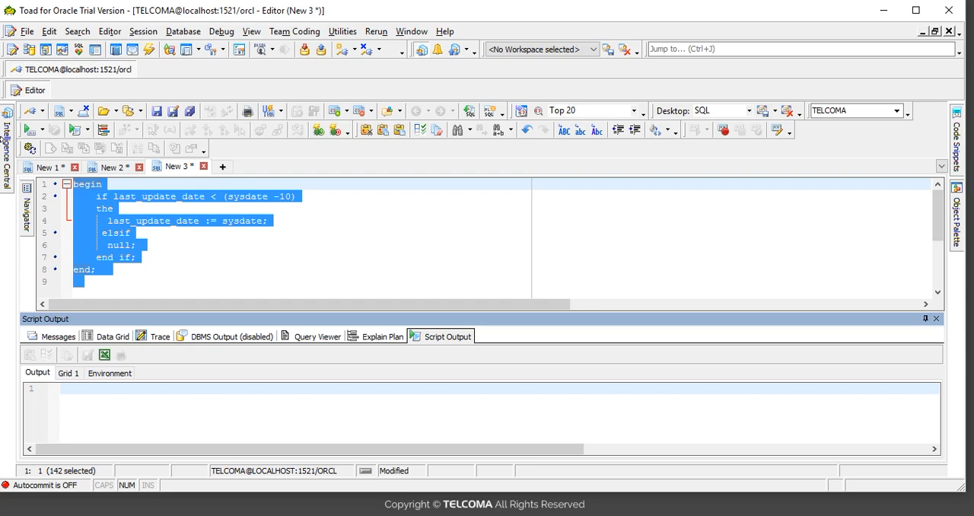
left_click(175, 282)
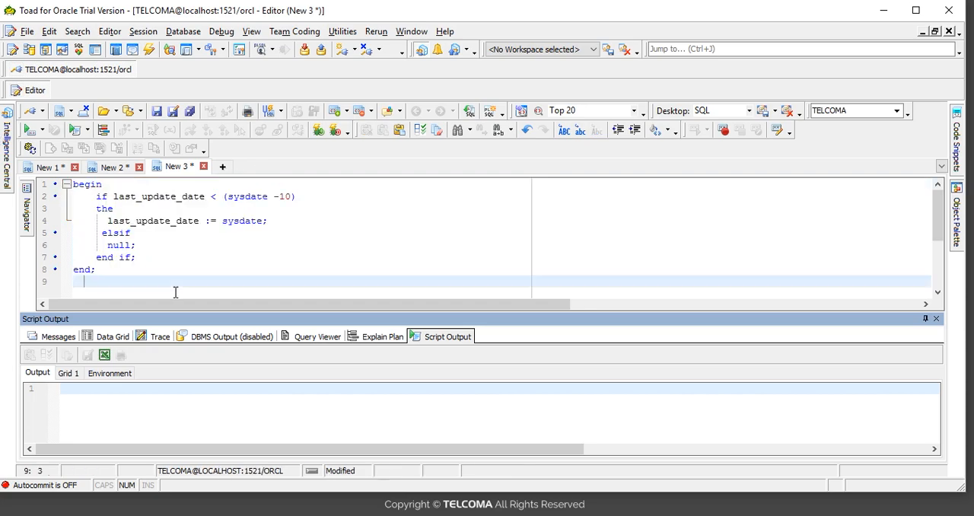
mouse_move(274, 221)
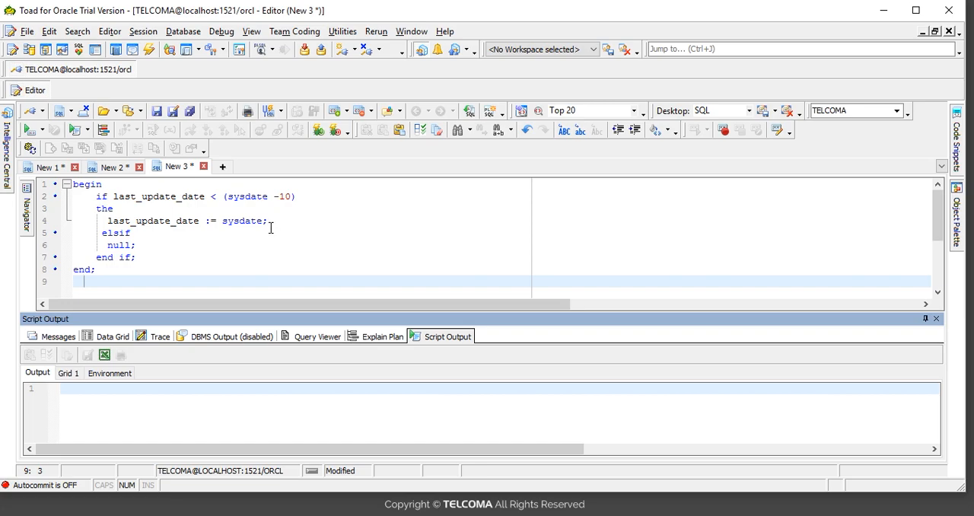
Select all of the PL/SQL block with Ctrl+A and copy it
left_click(267, 221)
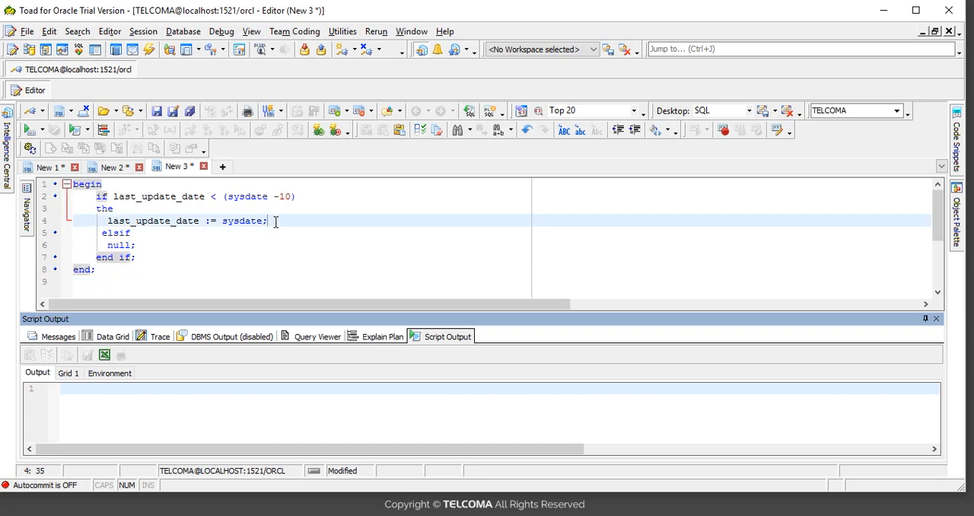
key("ctrl+a")
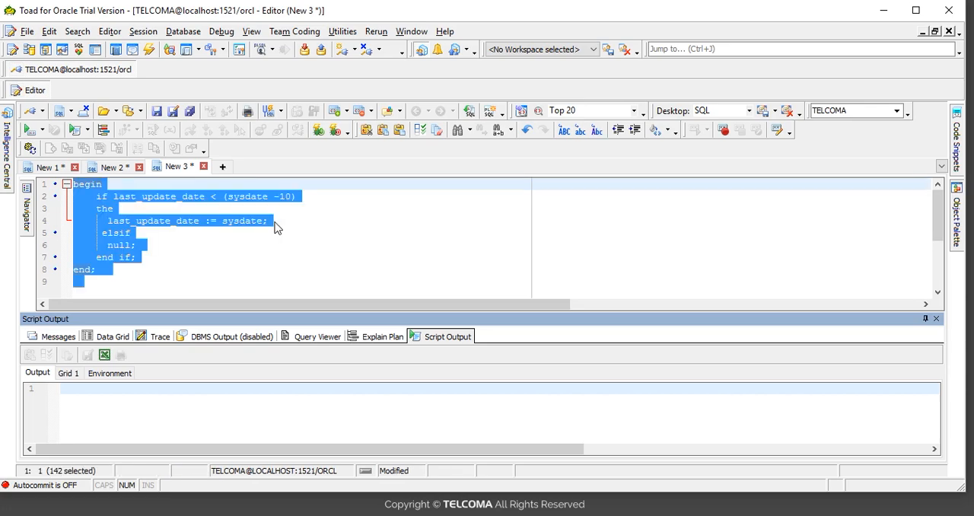
left_click(280, 168)
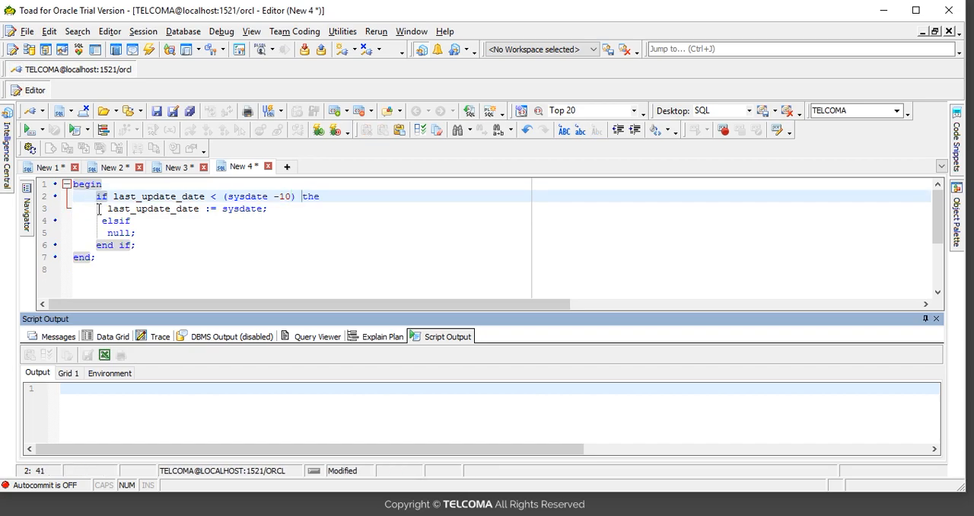
Join the assignment onto the condition line and review the condensed block's end if and assignment
key("Delete")
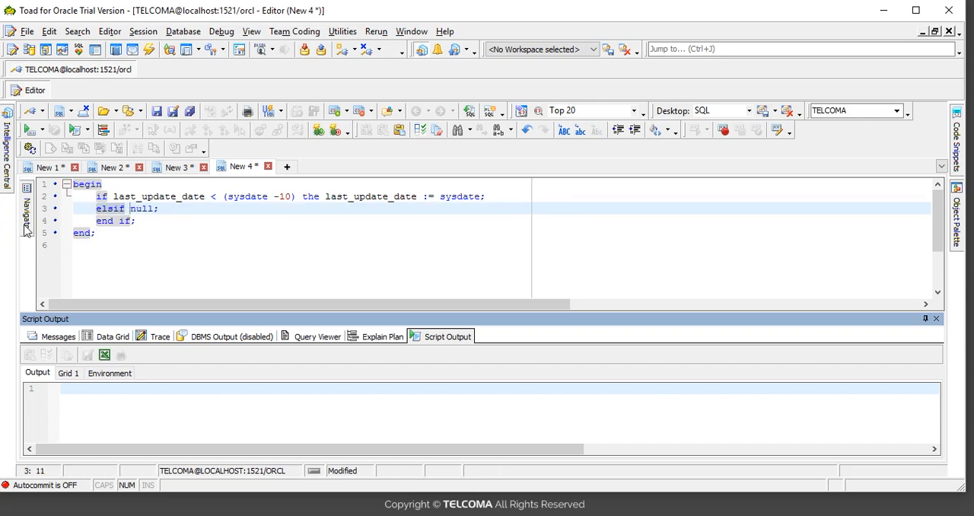
left_click_drag(96, 208, 159, 221)
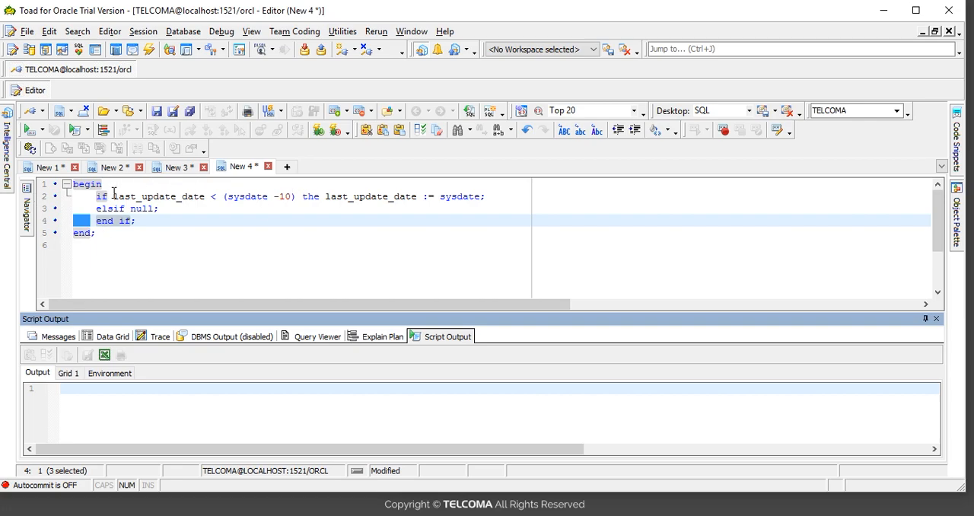
key("ctrl+a")
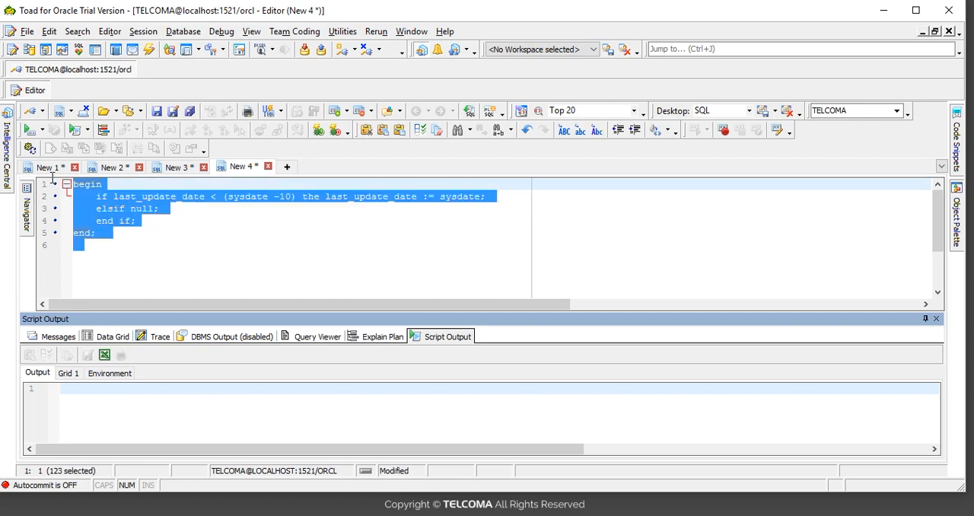
mouse_move(216, 225)
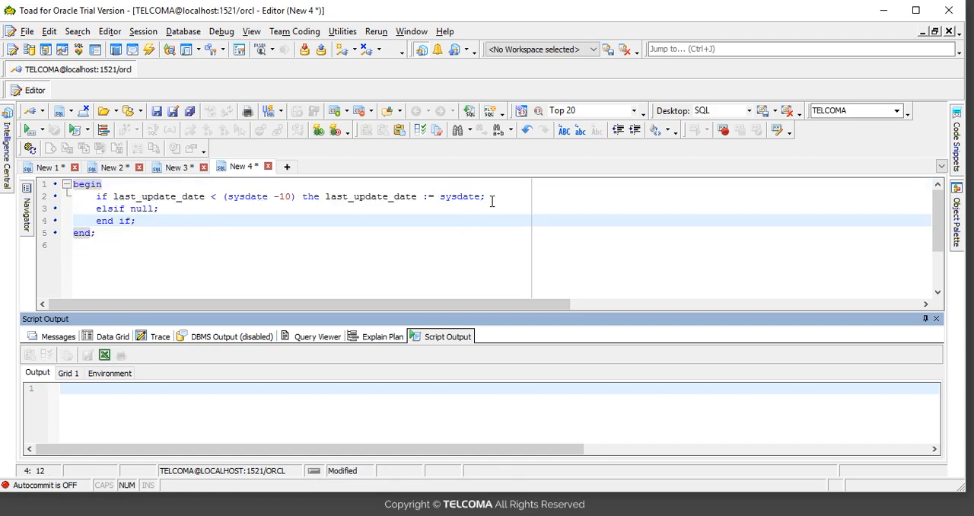
left_click_drag(484, 196, 325, 196)
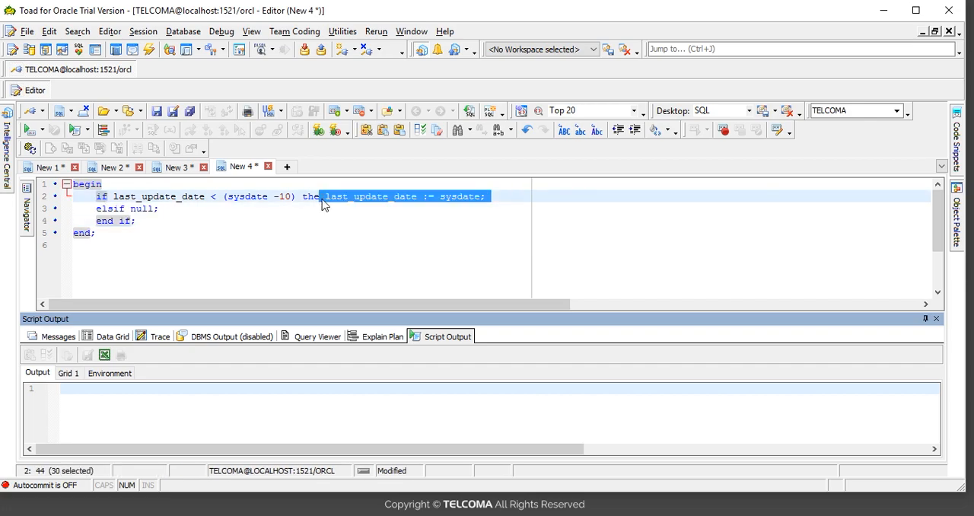
mouse_move(164, 200)
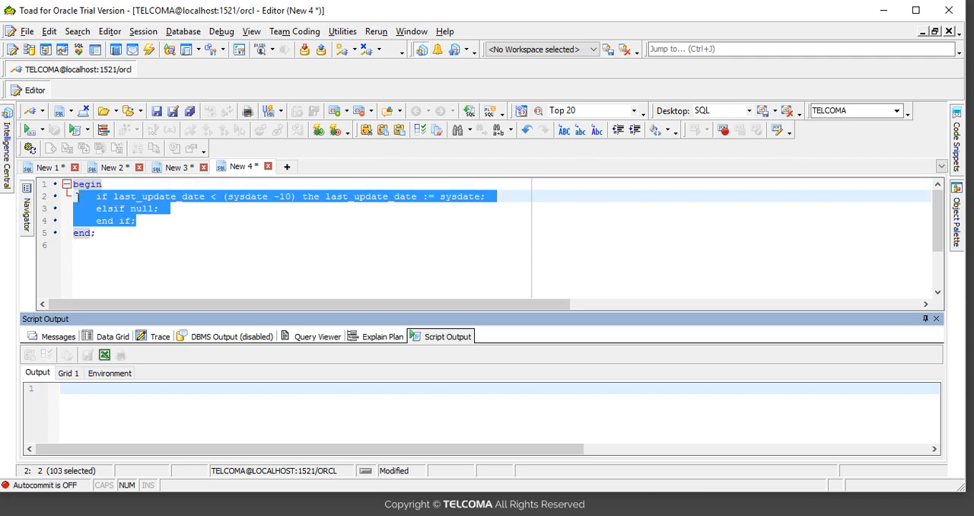
mouse_move(101, 228)
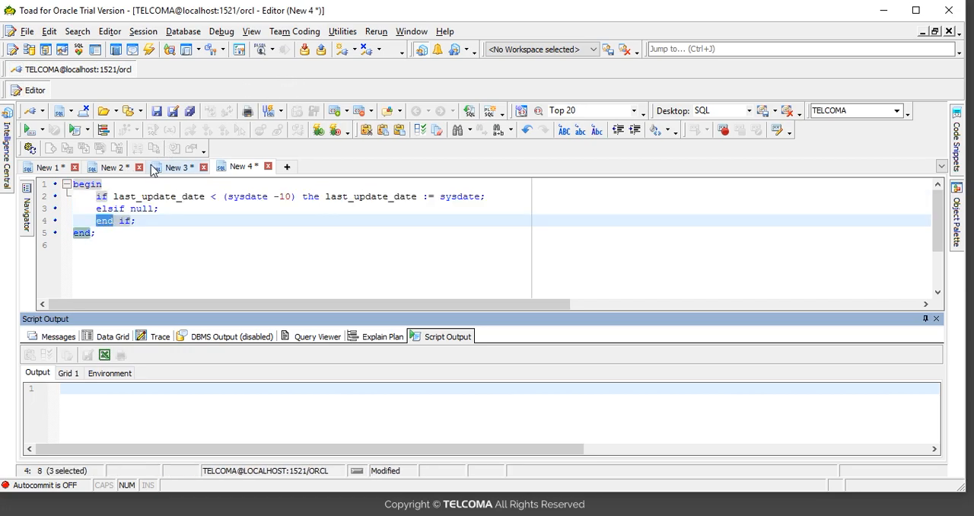
Return to the New 3 editor with the original multi-line block and clear the selection
left_click(180, 167)
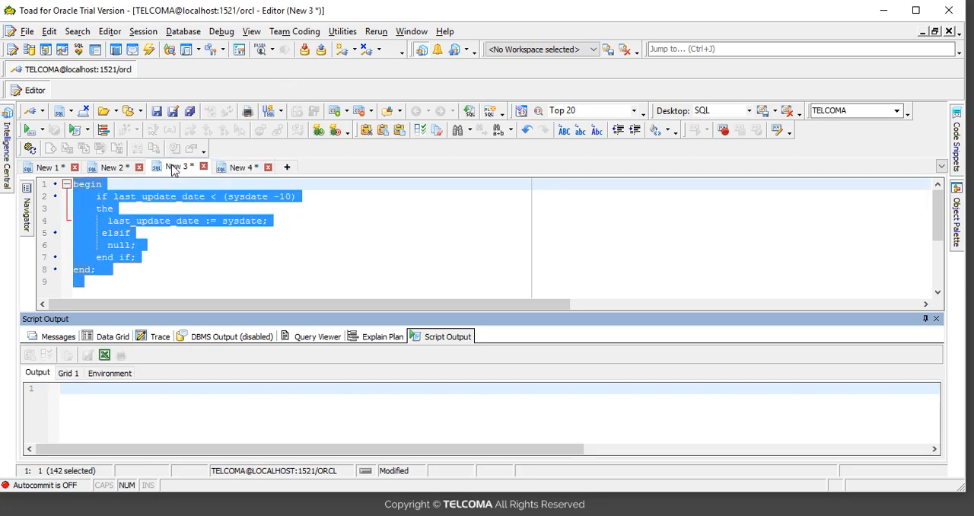
left_click(242, 220)
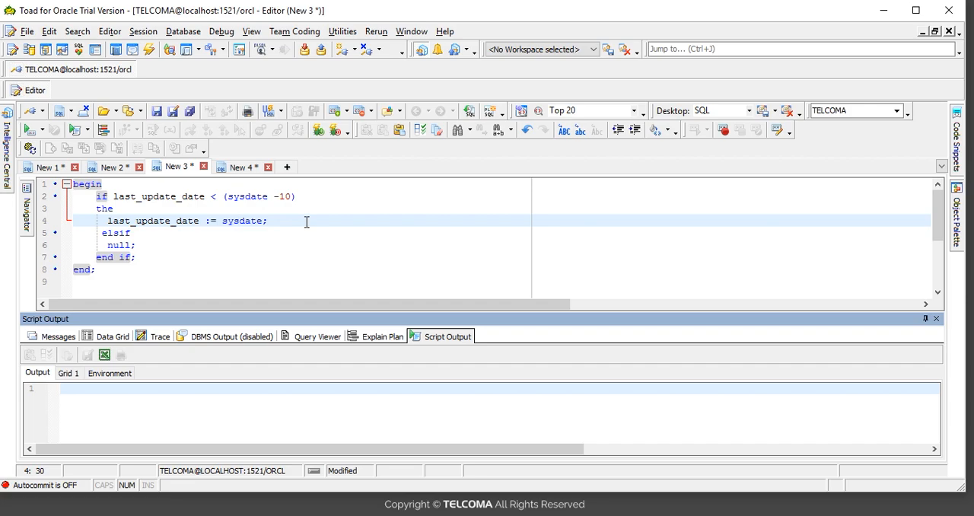
mouse_move(292, 222)
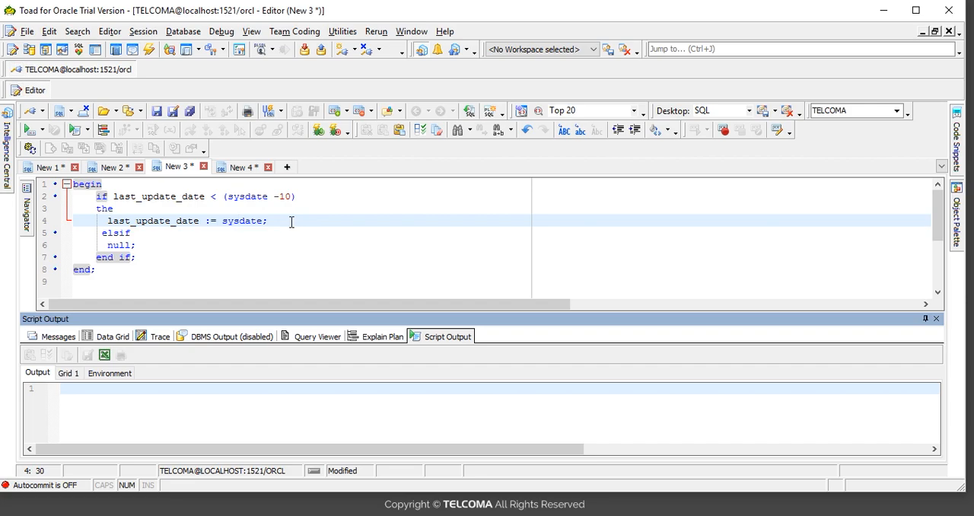